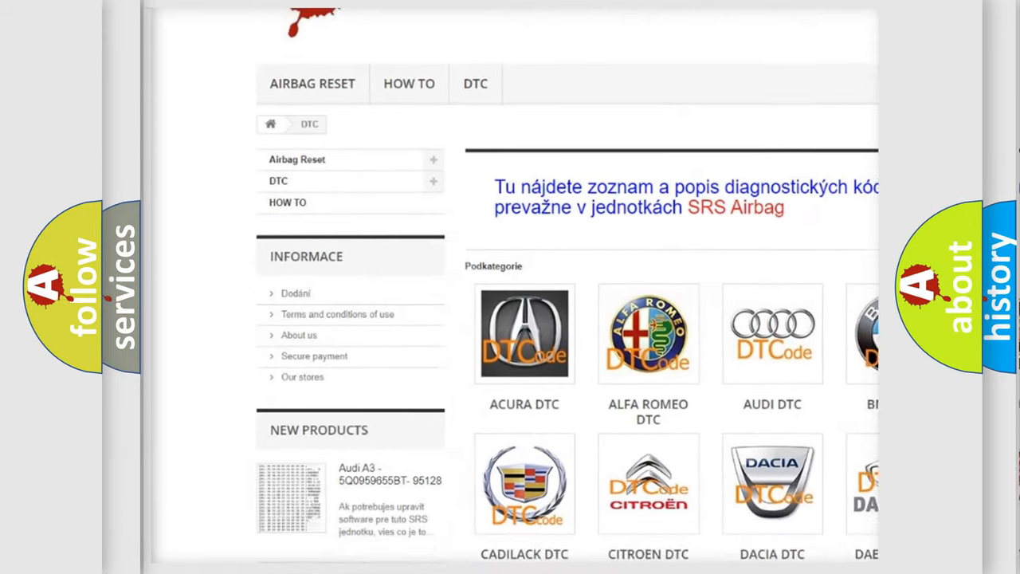
{"action": "scroll", "scroll_direction": "down", "scroll_amount": 3}
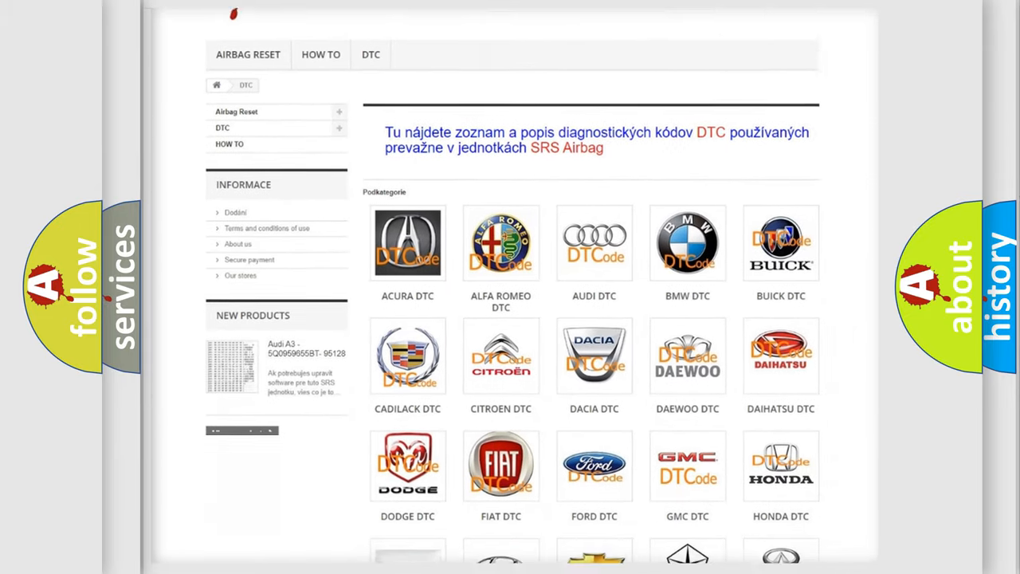
{"action": "scroll", "scroll_direction": "down", "scroll_amount": 3}
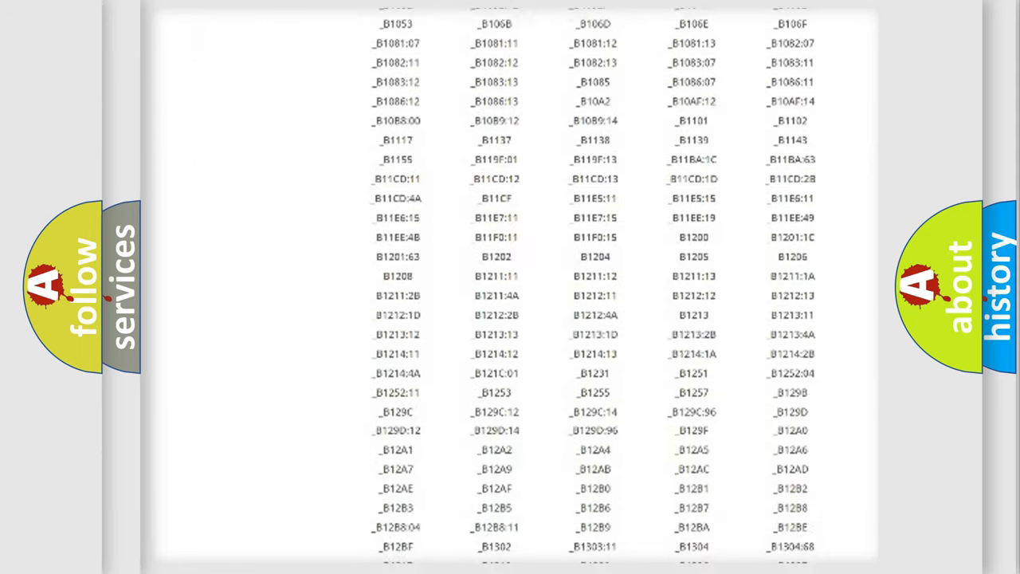
{"action": "scroll", "scroll_direction": "down", "scroll_amount": 3}
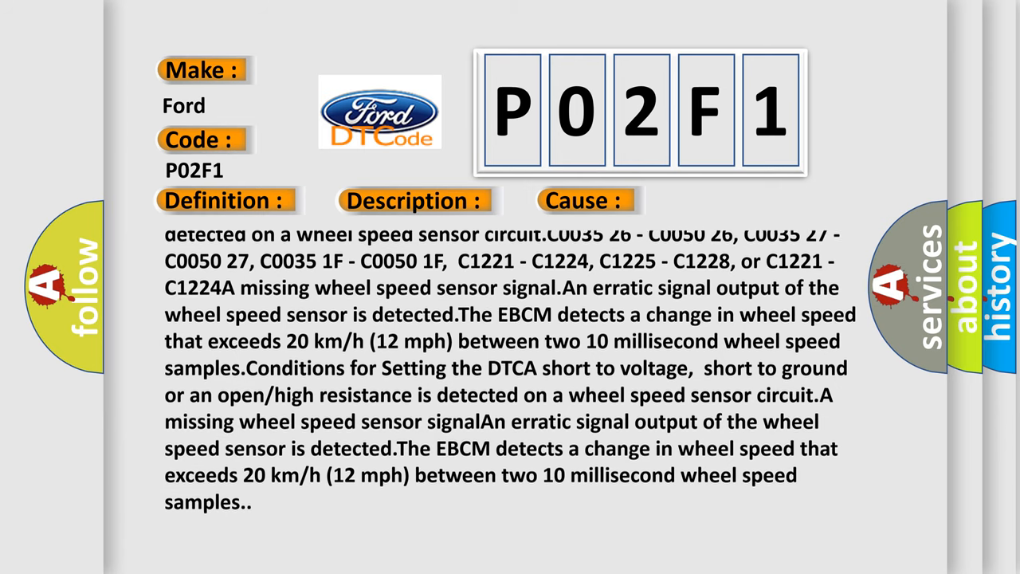
{"action": "scroll", "scroll_direction": "down", "scroll_amount": 3}
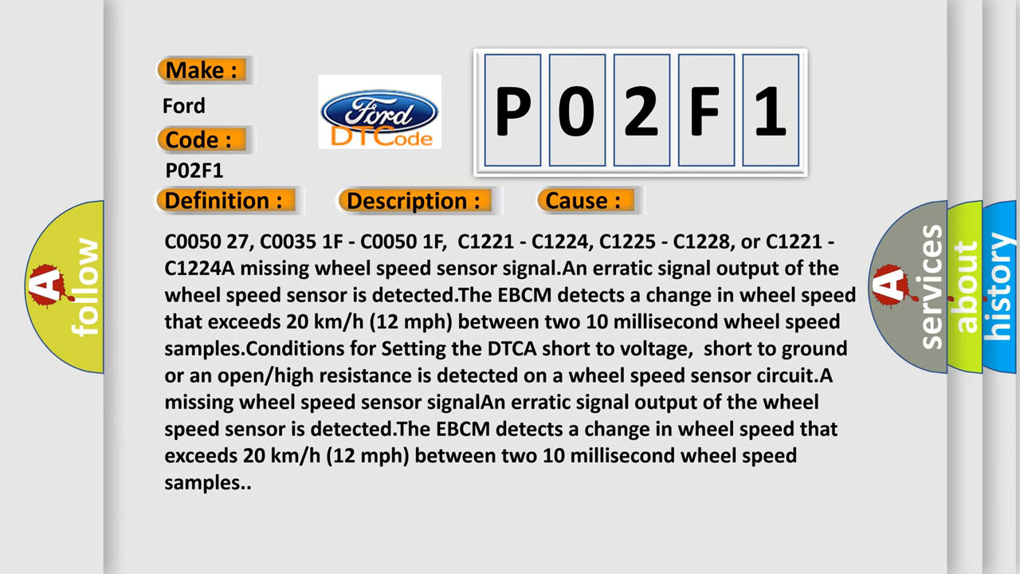
{"action": "scroll", "scroll_direction": "down", "scroll_amount": 3}
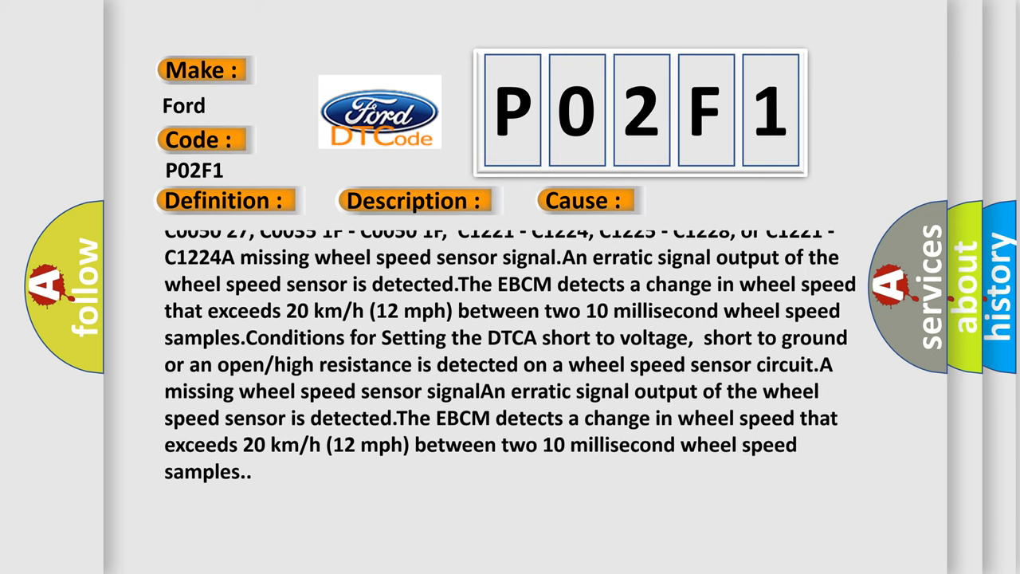